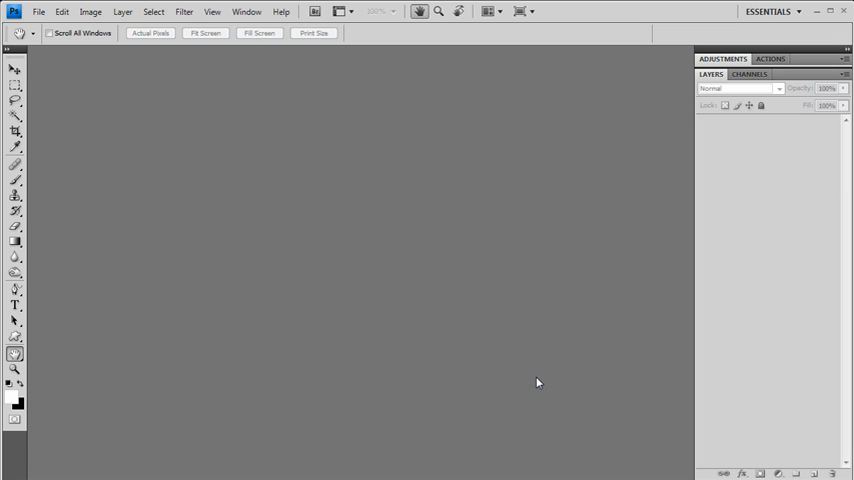
mouse_move(531, 380)
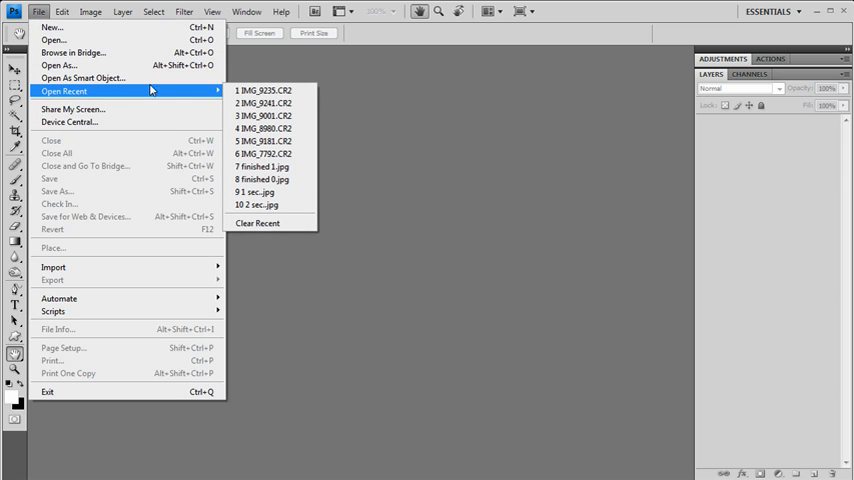
Open IMG_9235.CR2 in Camera Raw and set Temperature 2000 and Saturation -100
click(266, 91)
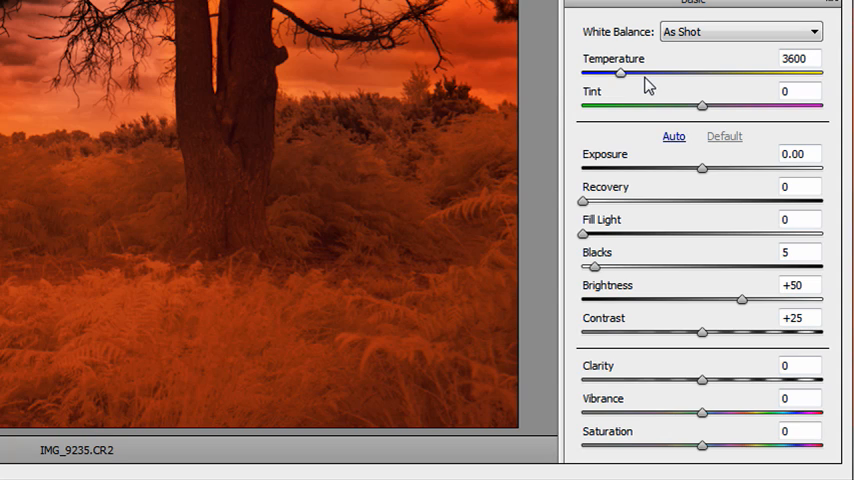
mouse_move(622, 80)
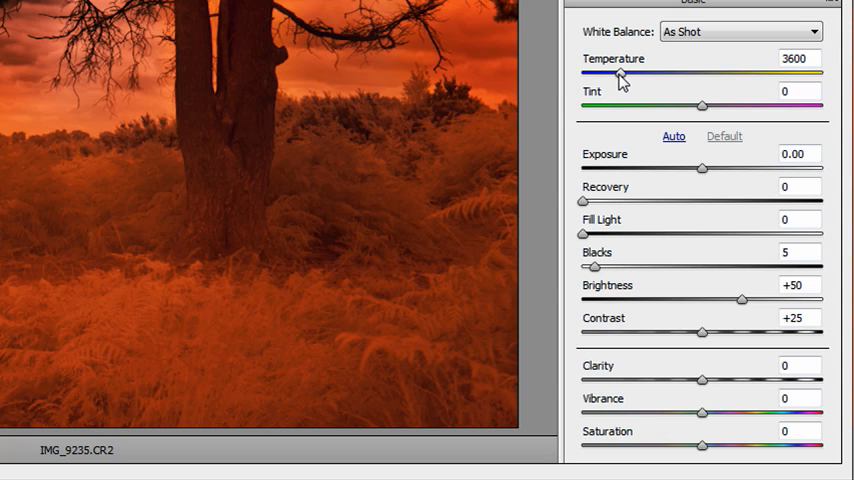
drag(617, 75, 580, 75)
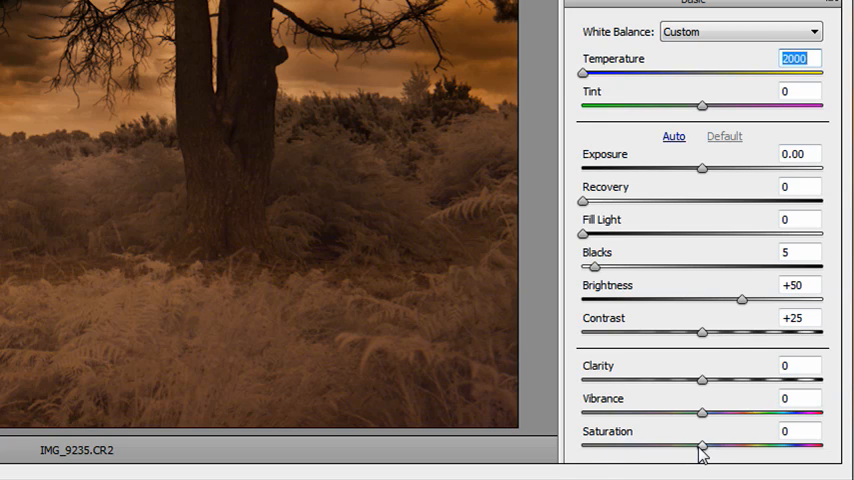
drag(703, 445, 585, 445)
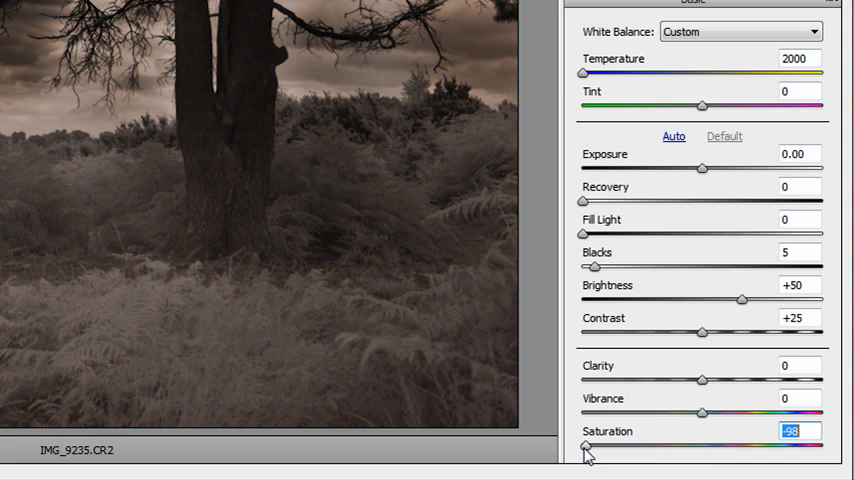
drag(585, 446, 583, 446)
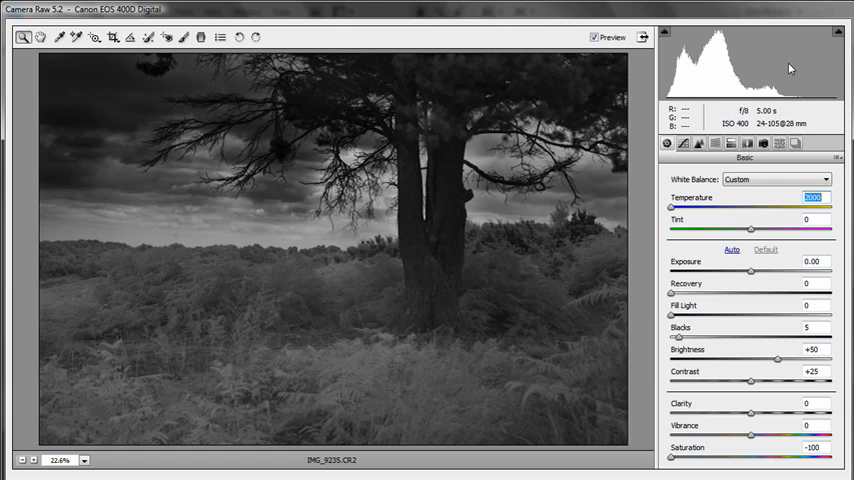
mouse_move(765, 85)
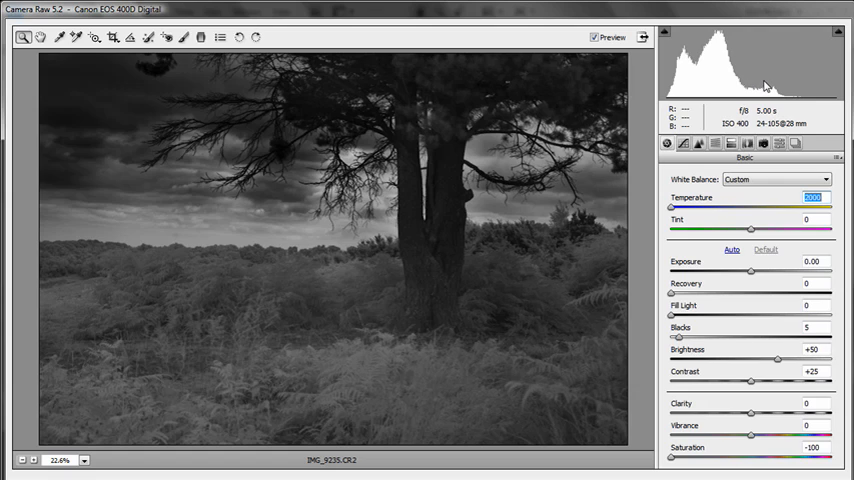
mouse_move(798, 116)
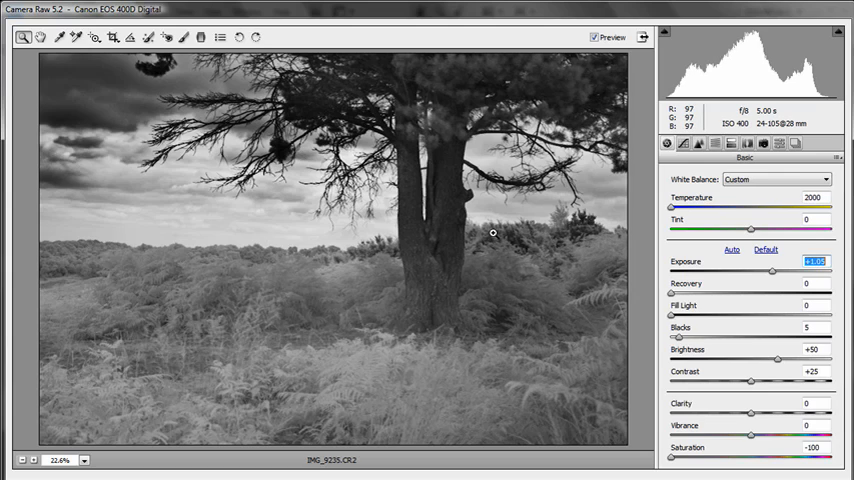
mouse_move(492, 233)
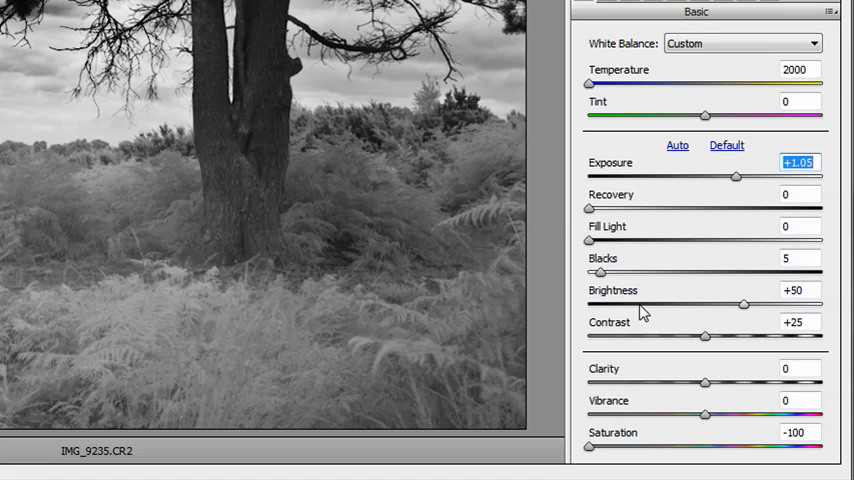
mouse_move(695, 337)
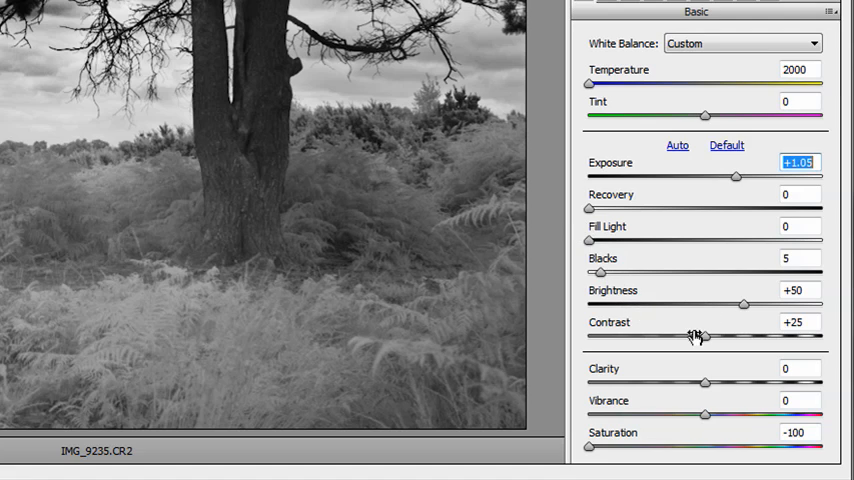
Raise Contrast to +91 and increase Clarity in the Camera Raw Basic panel
drag(710, 335, 805, 335)
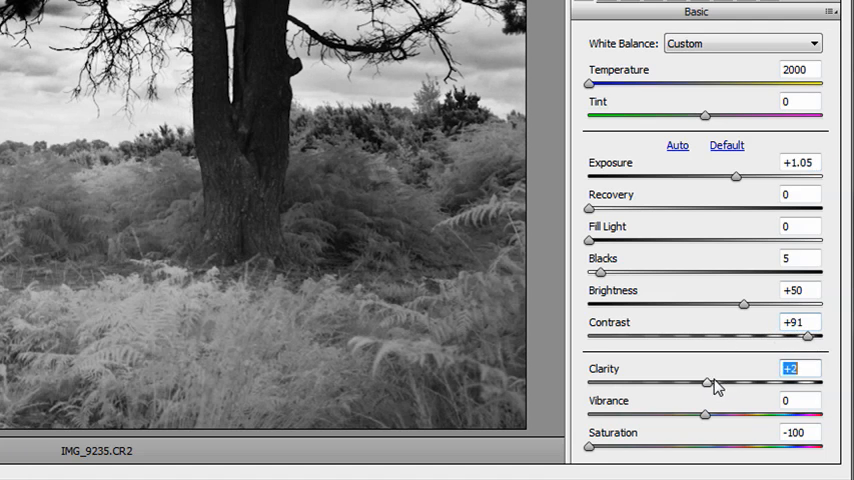
drag(707, 383, 792, 383)
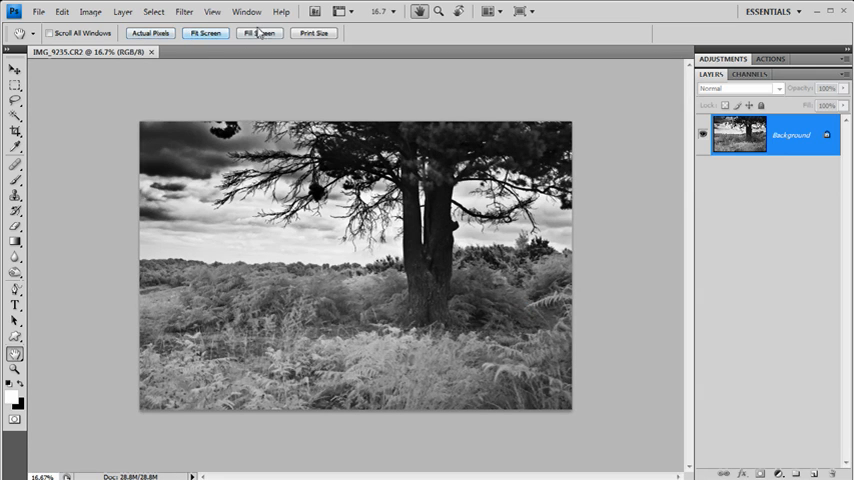
Switch the opened tree photo's view to Fill Screen
click(205, 33)
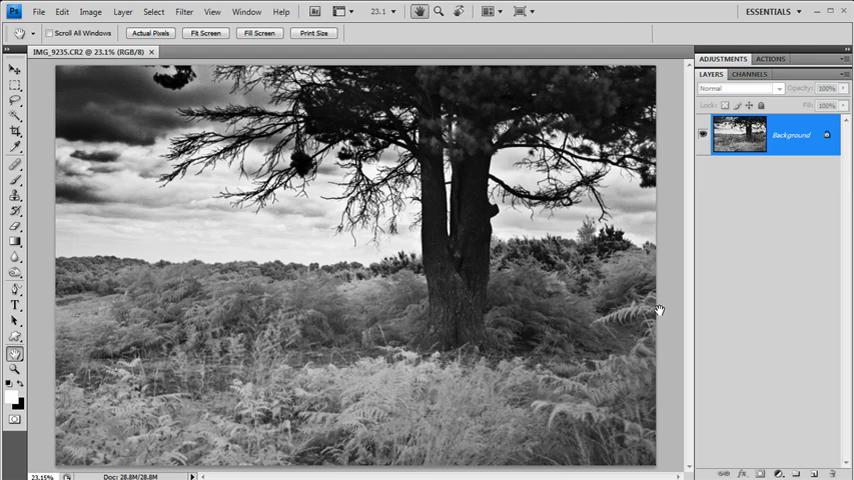
mouse_move(182, 11)
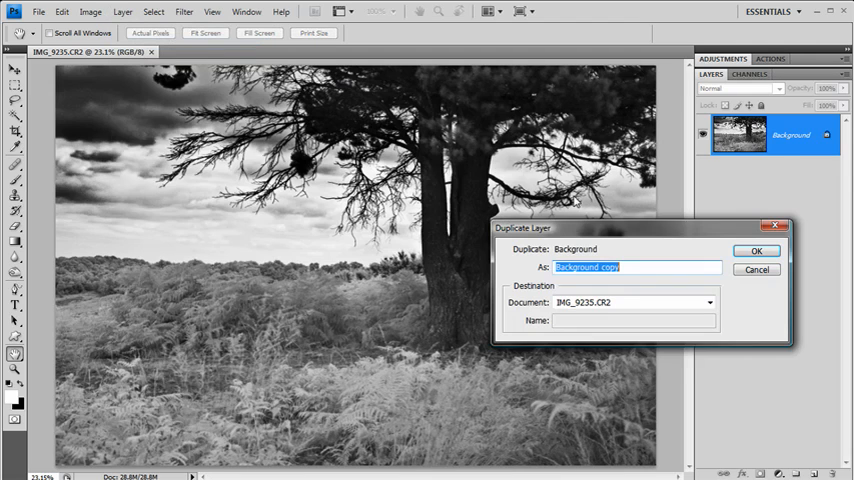
Duplicate the Background layer and give the copy a 25.2-pixel Gaussian Blur
click(757, 251)
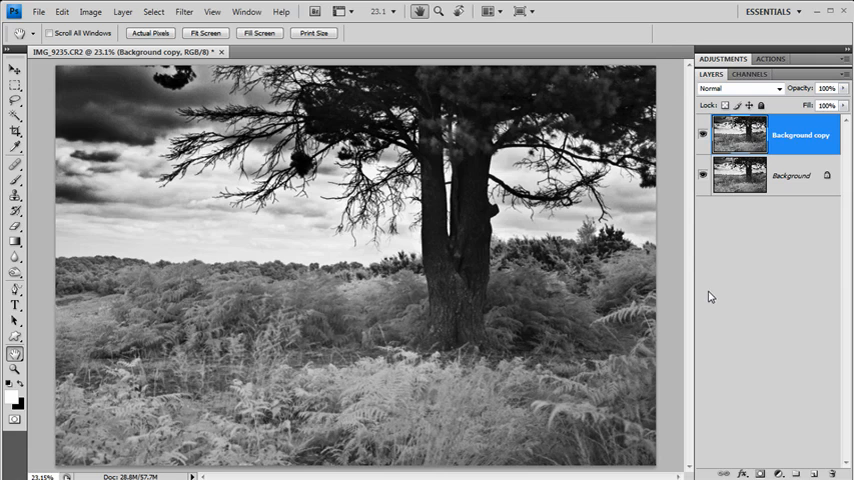
click(183, 11)
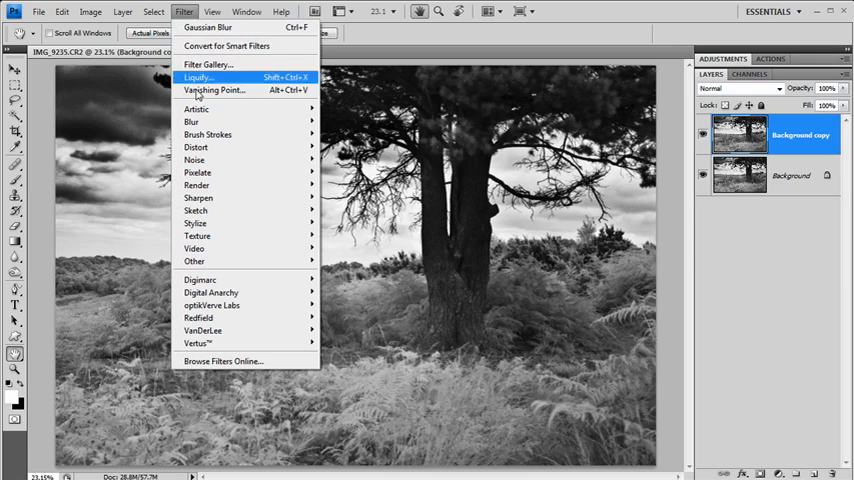
click(202, 77)
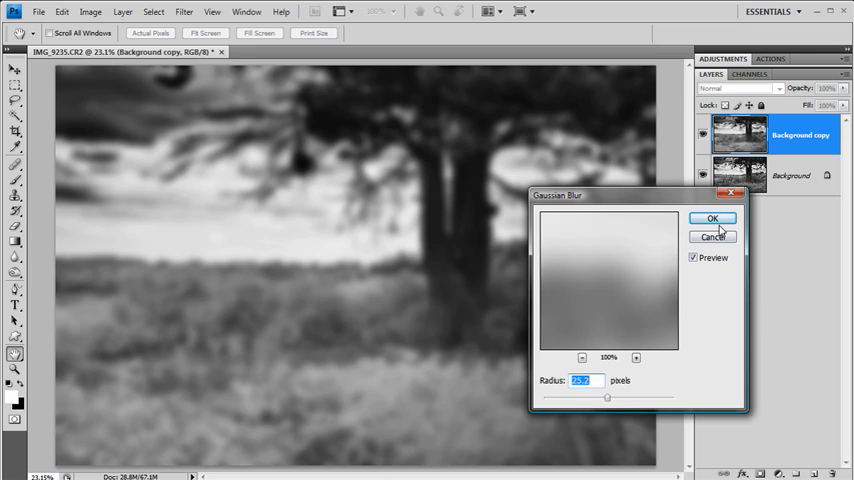
click(713, 218)
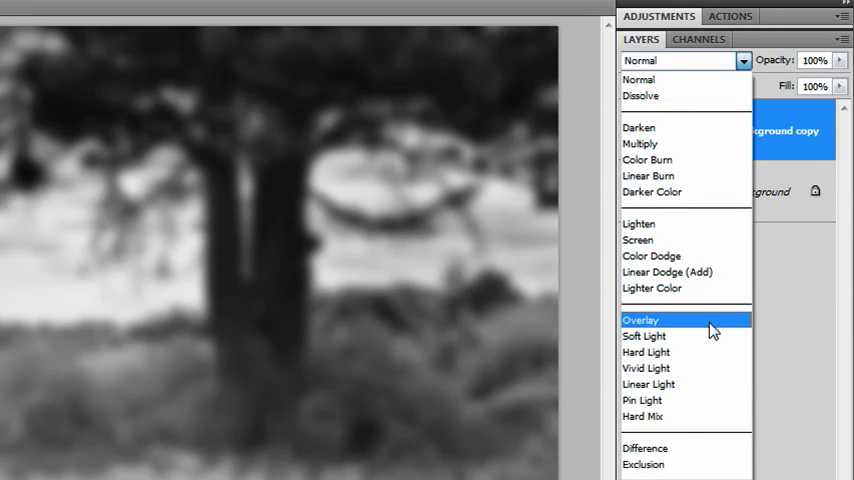
Set the Background copy layer's blend mode to Soft Light
click(640, 320)
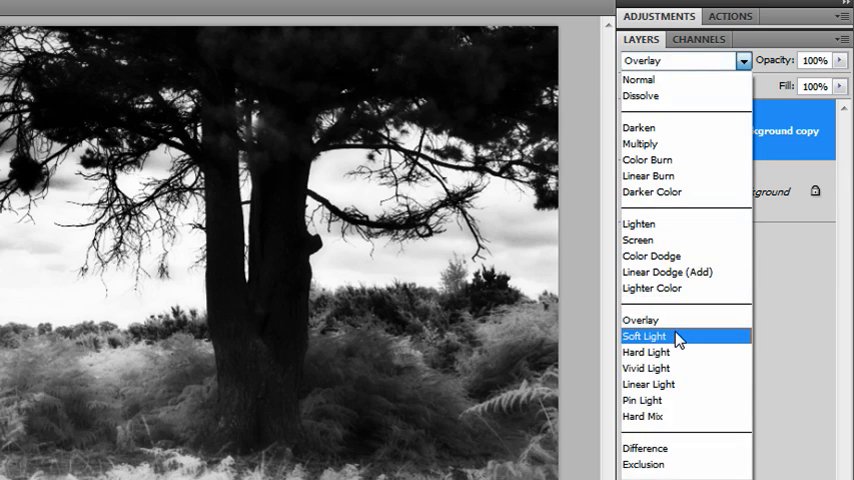
click(645, 336)
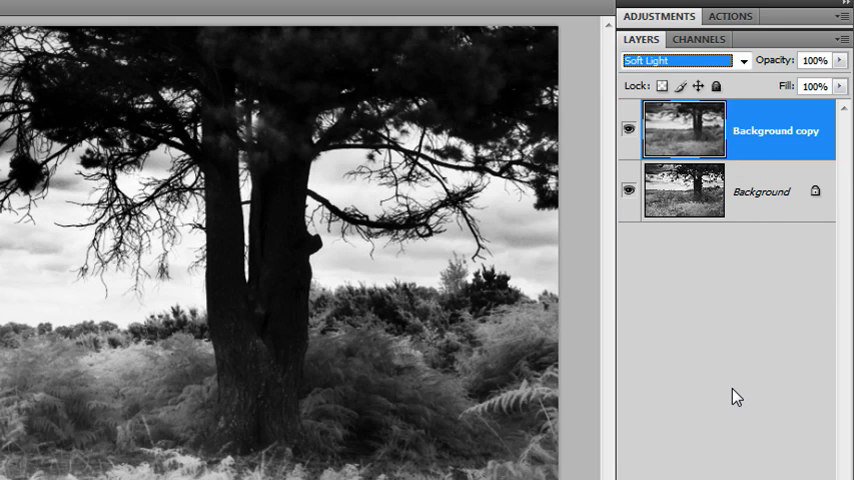
mouse_move(53, 369)
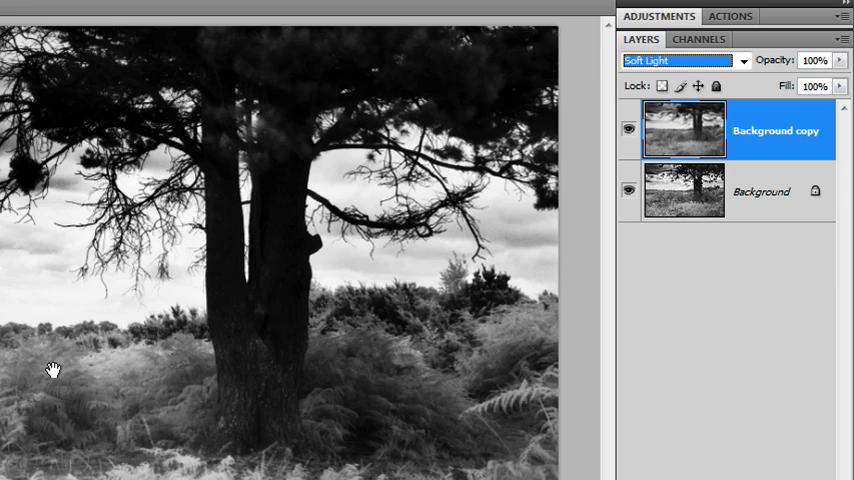
mouse_move(65, 270)
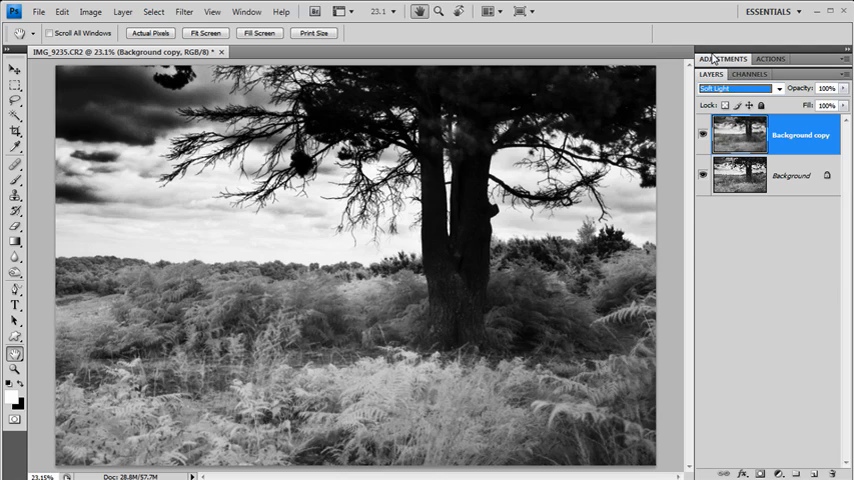
Add a colorized Hue/Saturation adjustment tinting sepia at hue 43, saturation 17
click(721, 58)
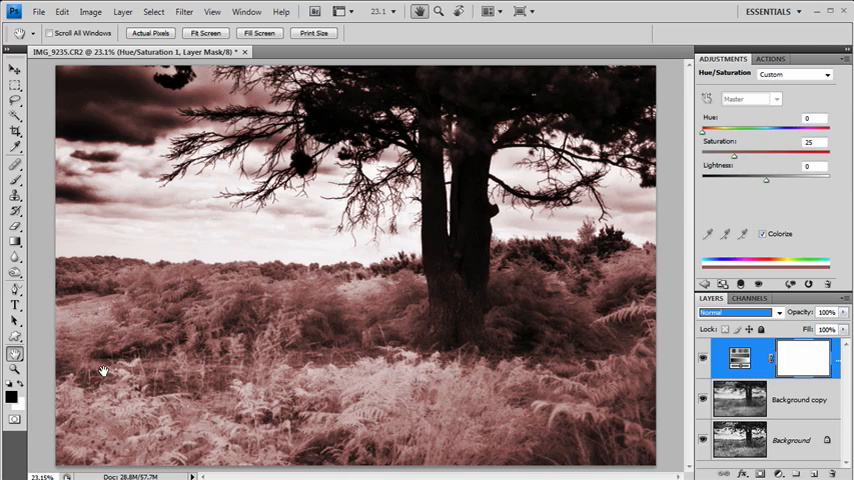
mouse_move(168, 362)
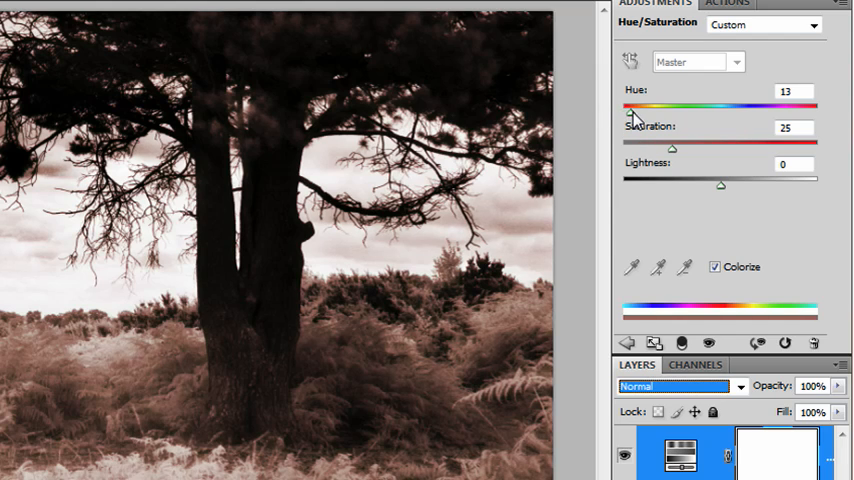
drag(628, 109, 724, 109)
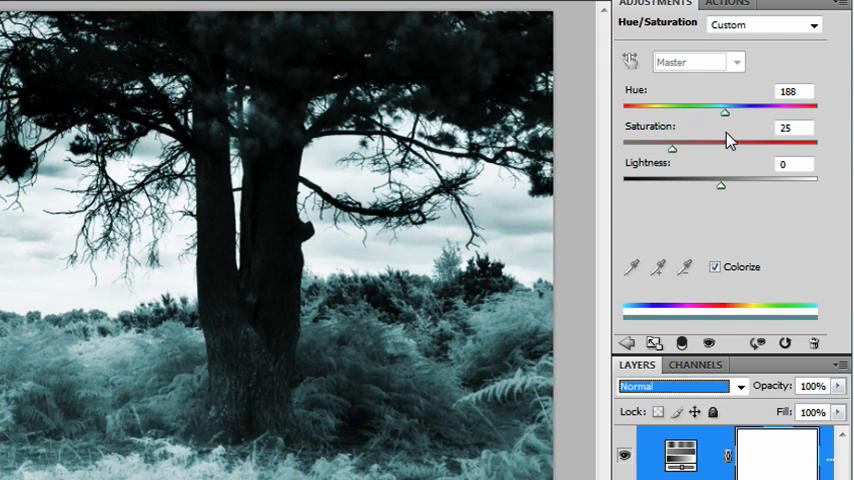
drag(724, 112, 654, 112)
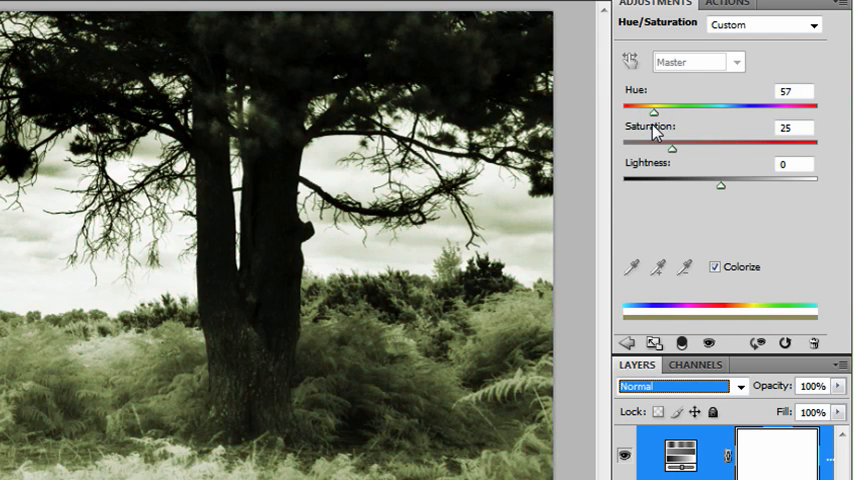
drag(654, 112, 644, 112)
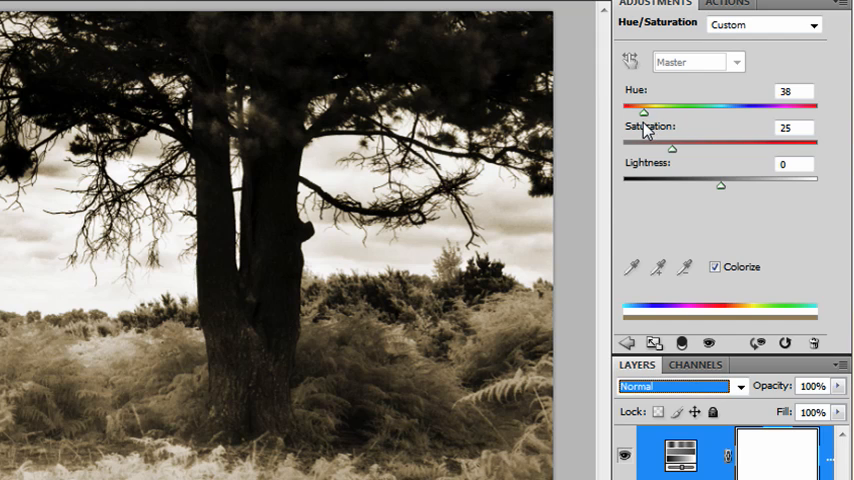
drag(644, 112, 639, 112)
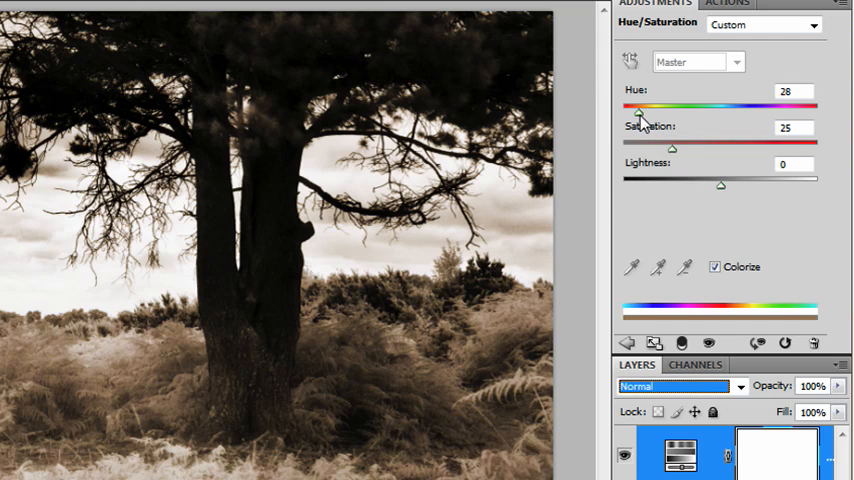
drag(642, 113, 660, 113)
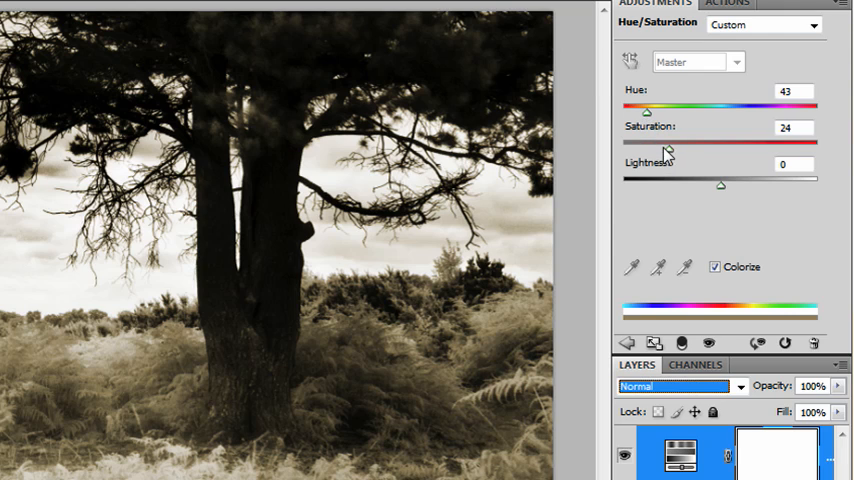
drag(670, 146, 657, 146)
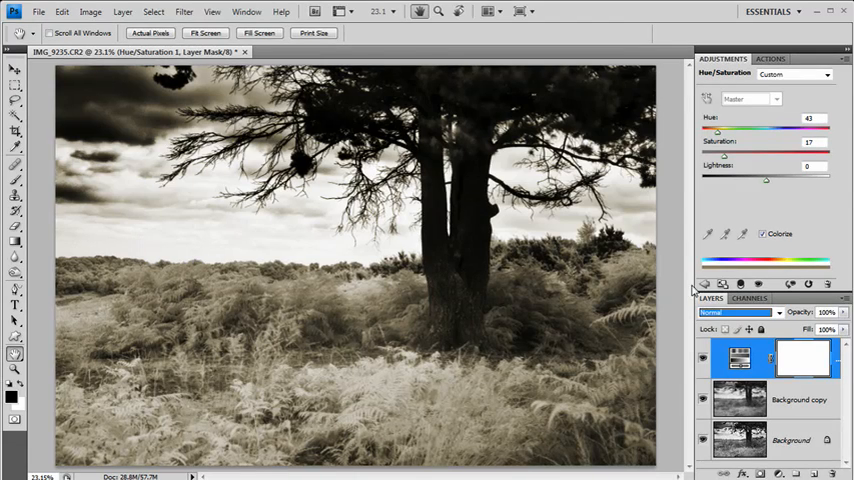
mouse_move(659, 258)
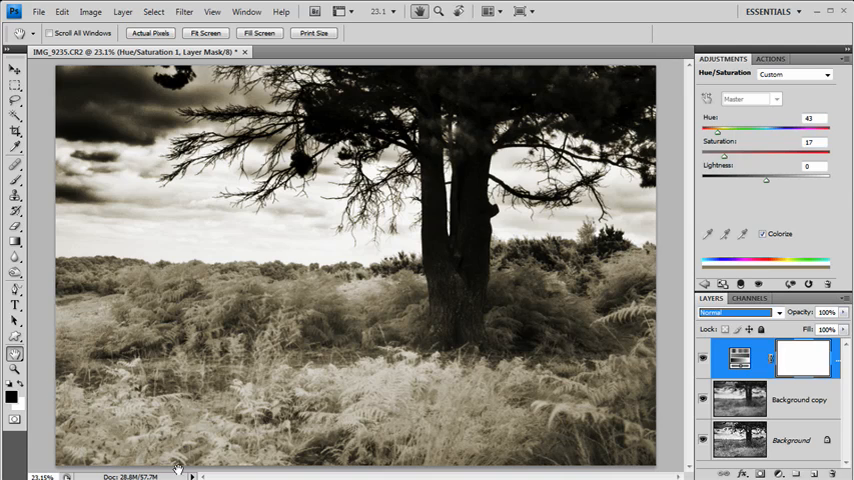
mouse_move(253, 453)
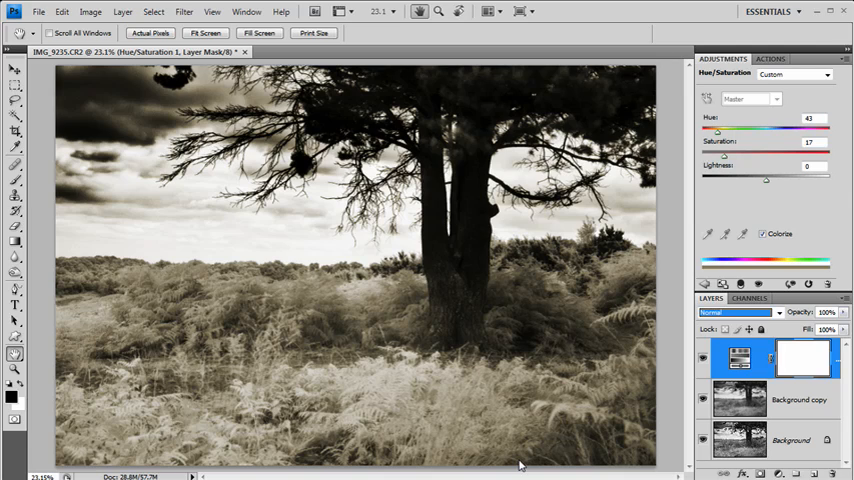
Collapse Adjustments, select the Background copy layer and pick the Dodge Tool
click(722, 58)
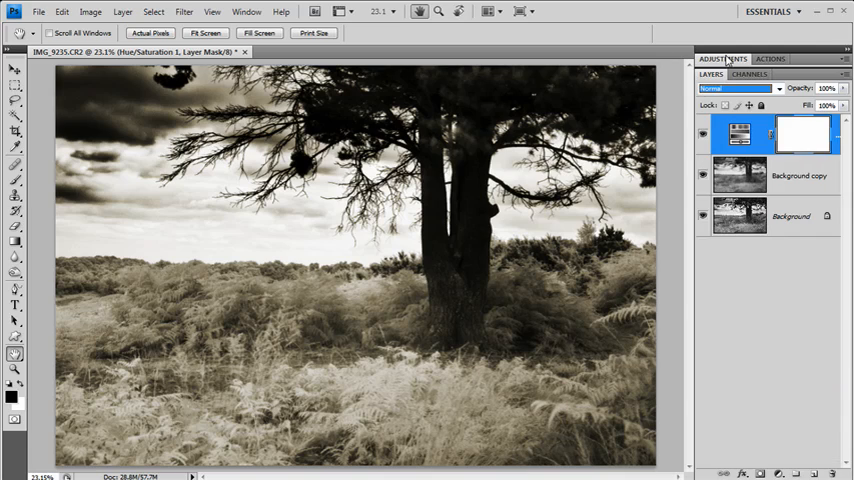
click(790, 175)
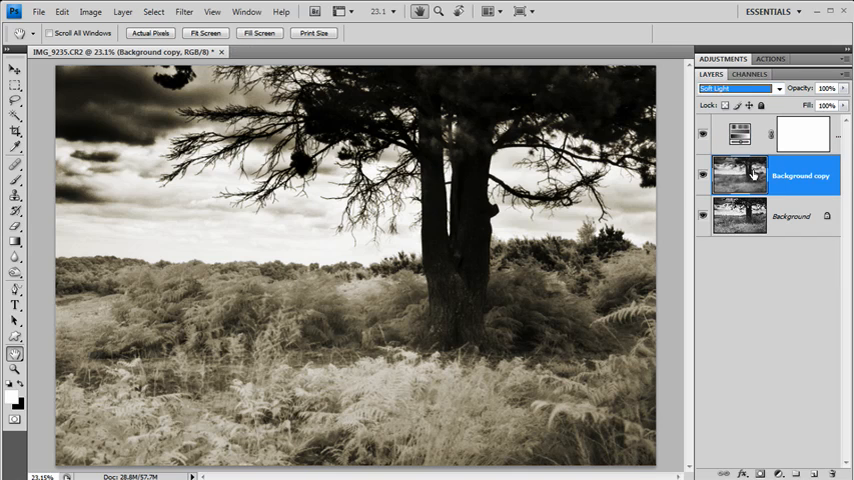
click(15, 273)
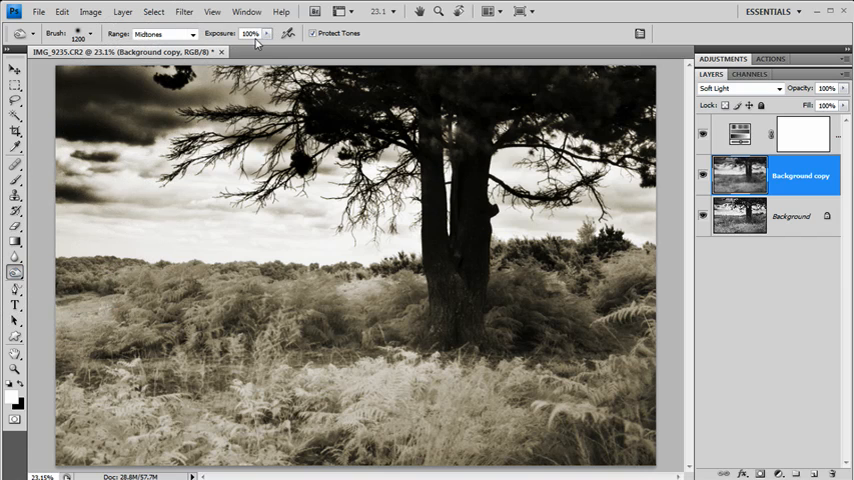
mouse_move(178, 452)
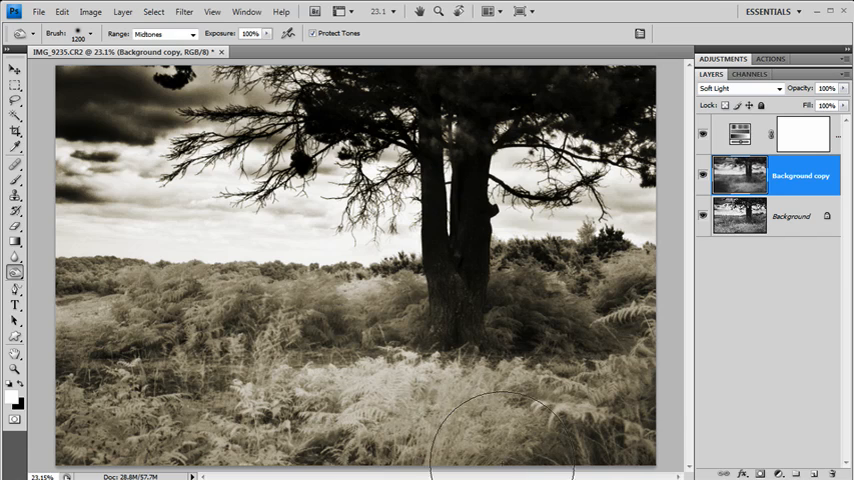
mouse_move(735, 350)
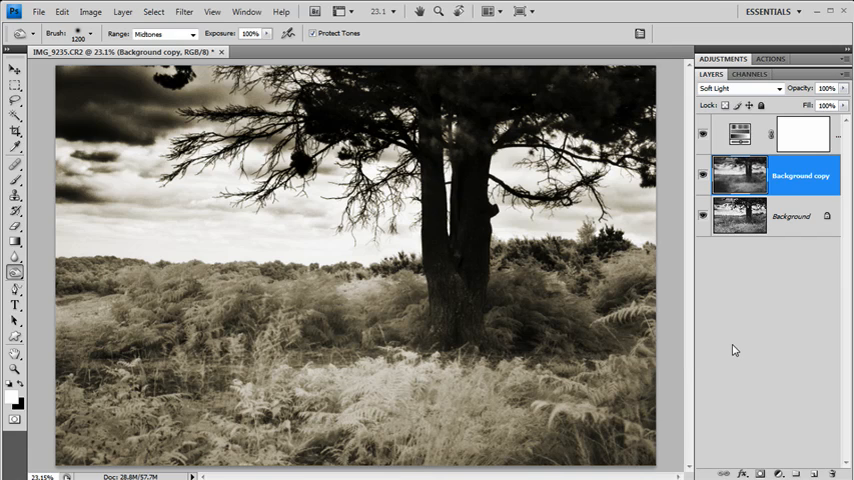